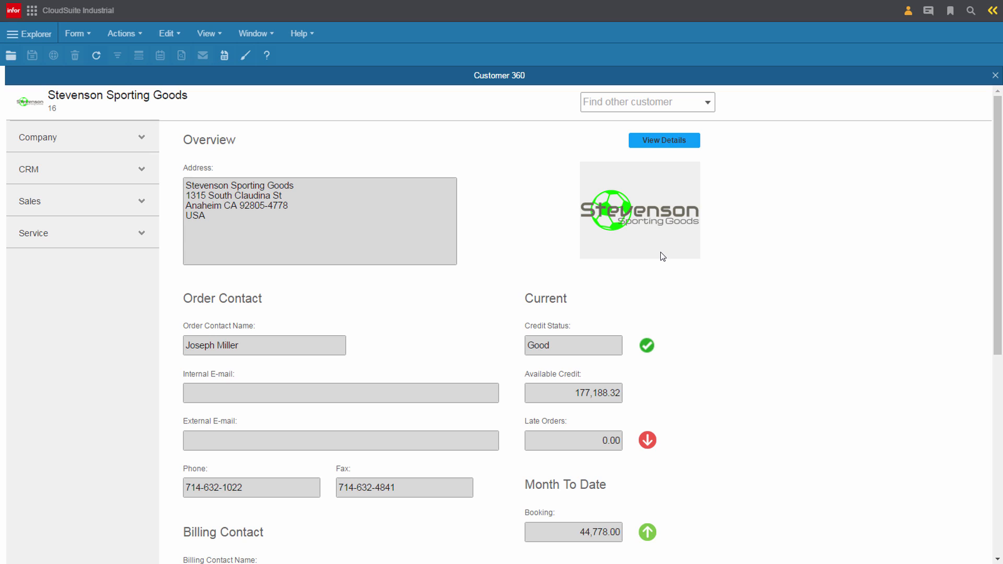
pyautogui.moveTo(358, 244)
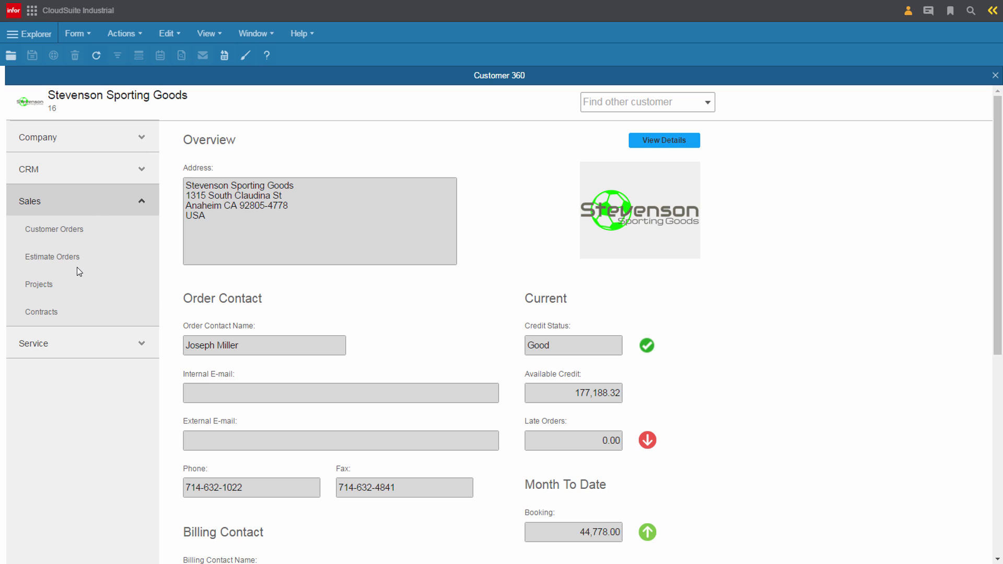
# - Show Stevenson Sporting Goods' estimate orders from the Sales section of Customer 360
pyautogui.click(52, 257)
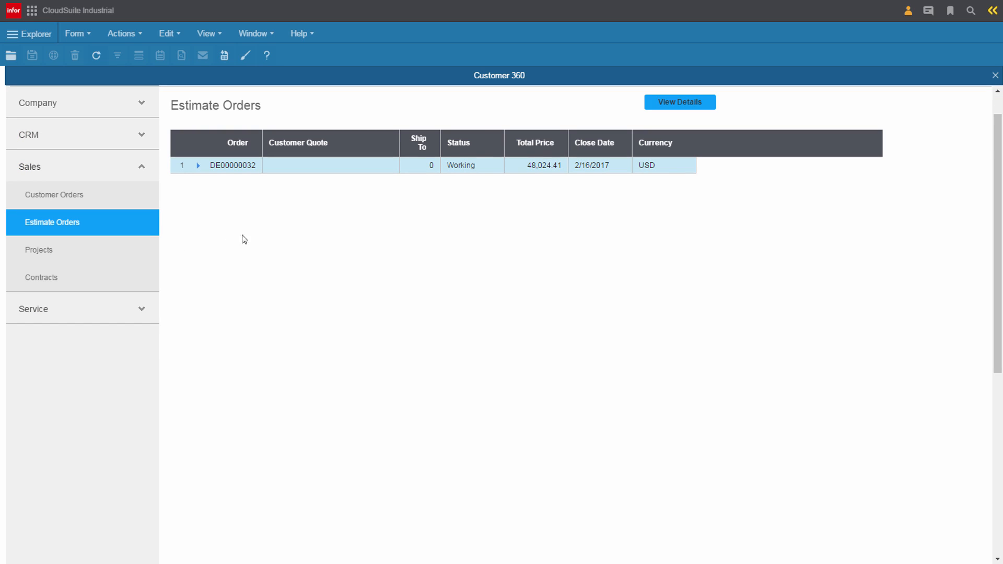
pyautogui.moveTo(288, 176)
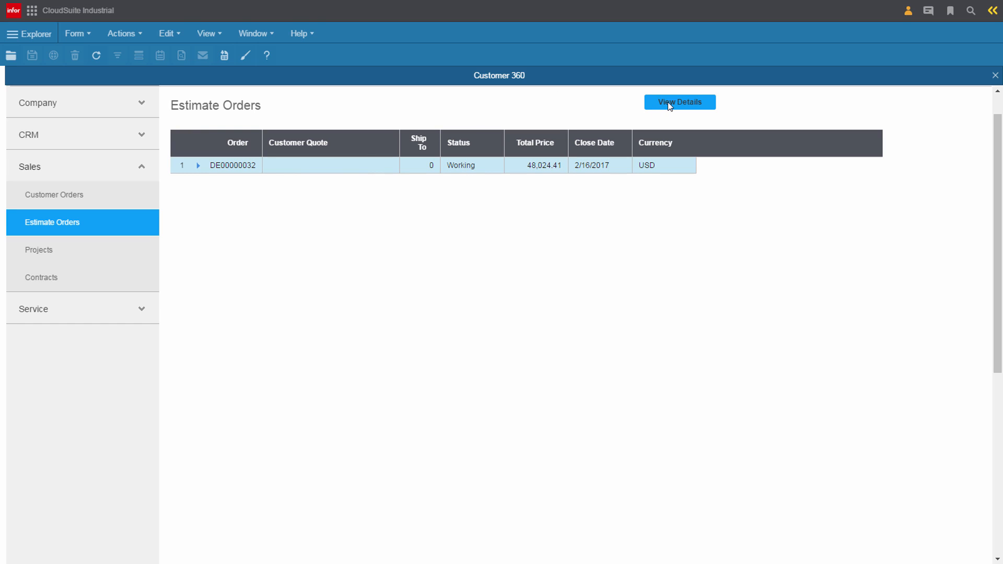
# - Copy estimate DE00000032 into regular customer order DC00000415 and bring up the new order's actions
pyautogui.click(679, 101)
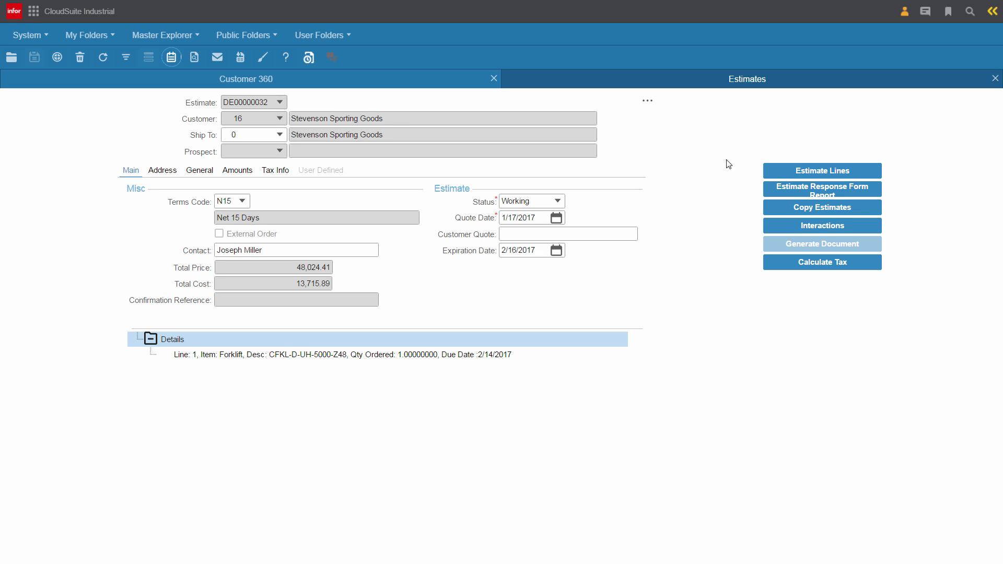
pyautogui.moveTo(776, 211)
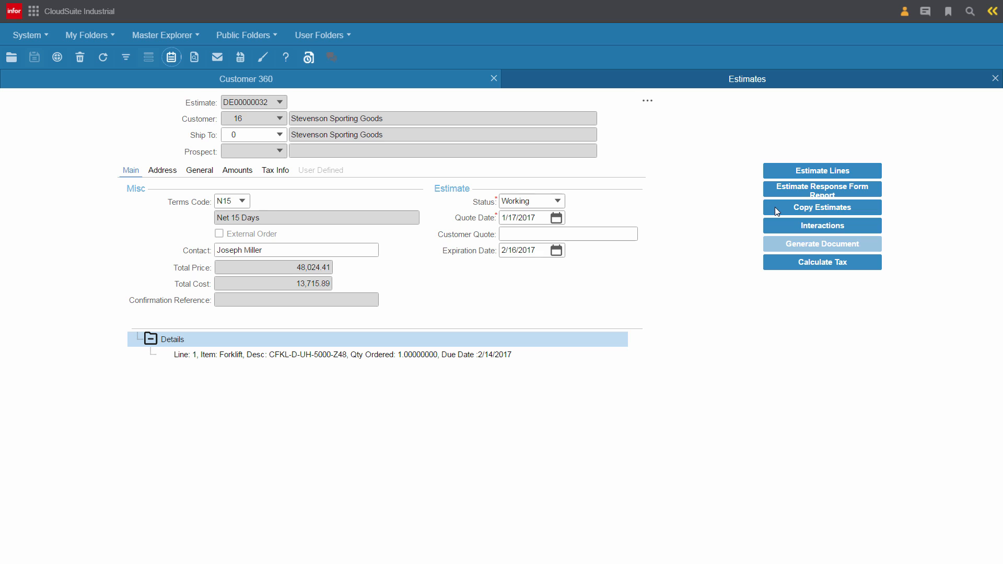
pyautogui.click(822, 207)
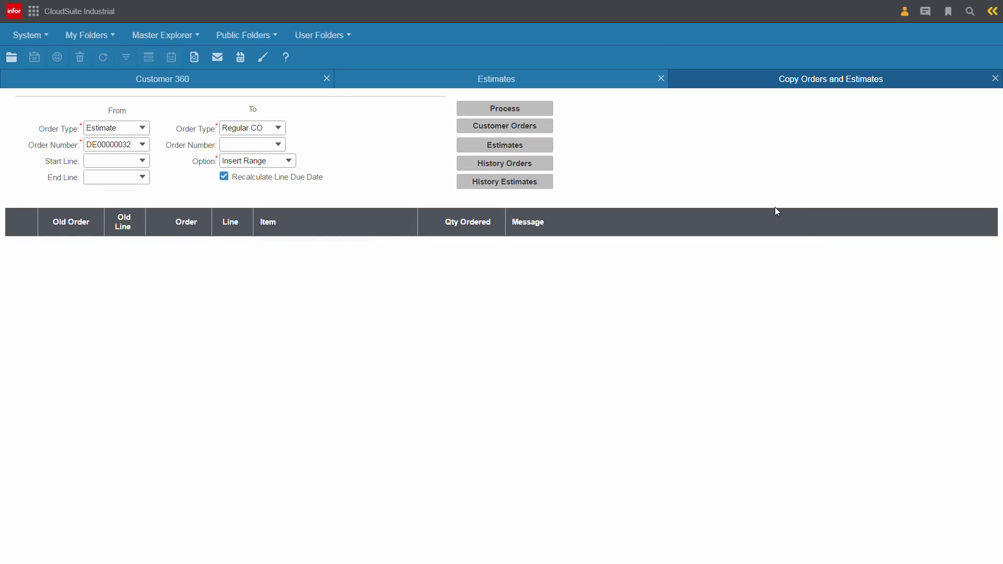
pyautogui.moveTo(533, 109)
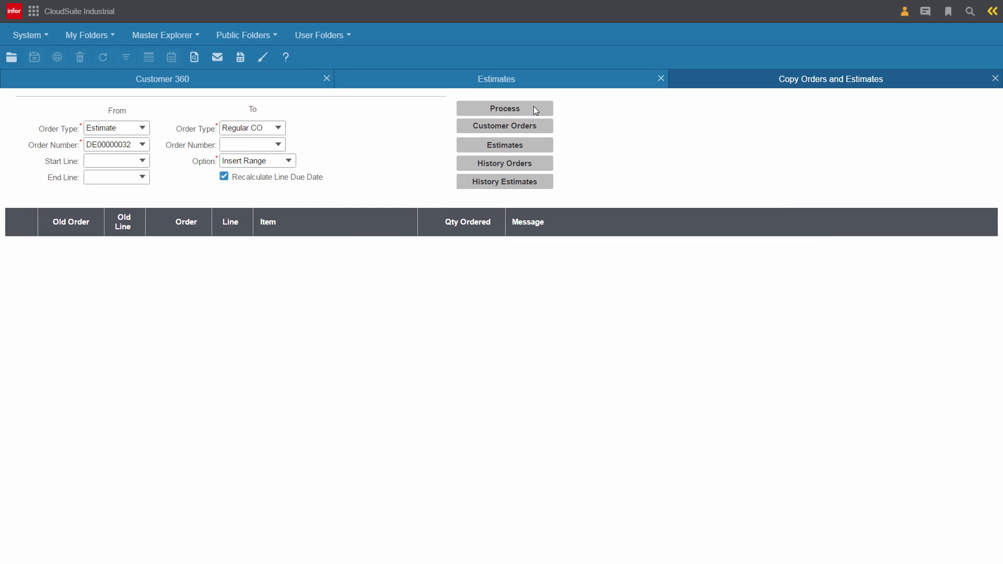
pyautogui.click(505, 108)
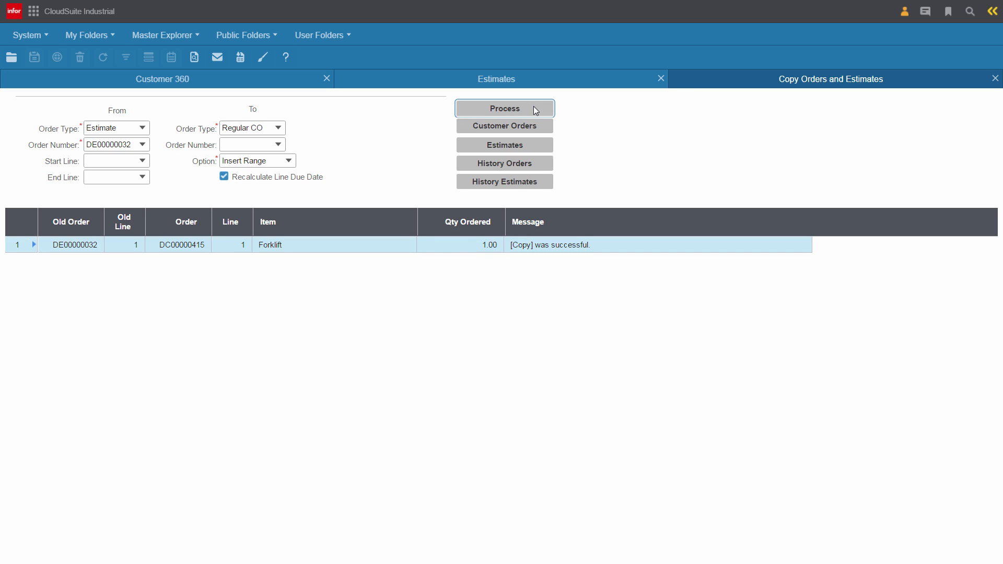
pyautogui.moveTo(244, 220)
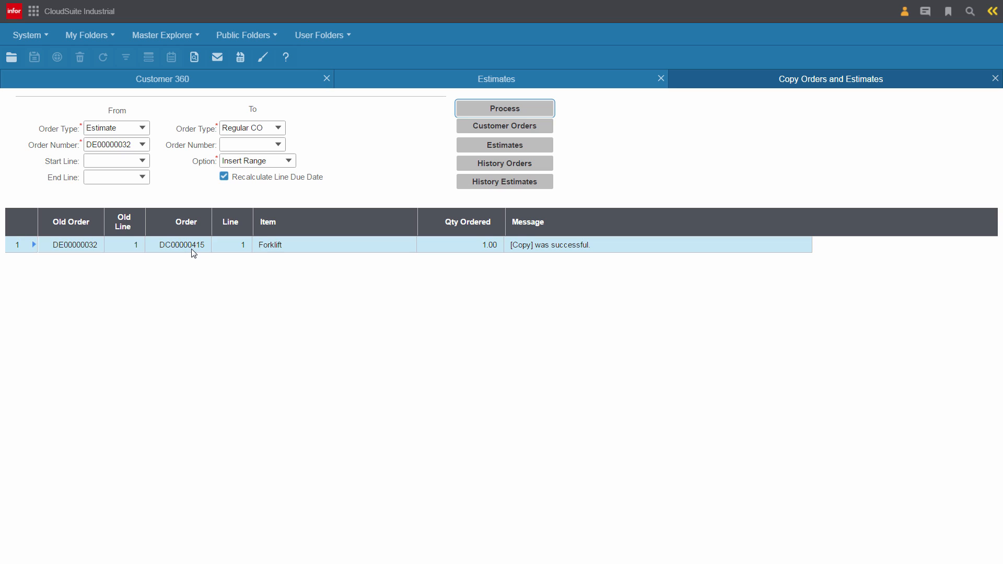
pyautogui.rightClick(192, 253)
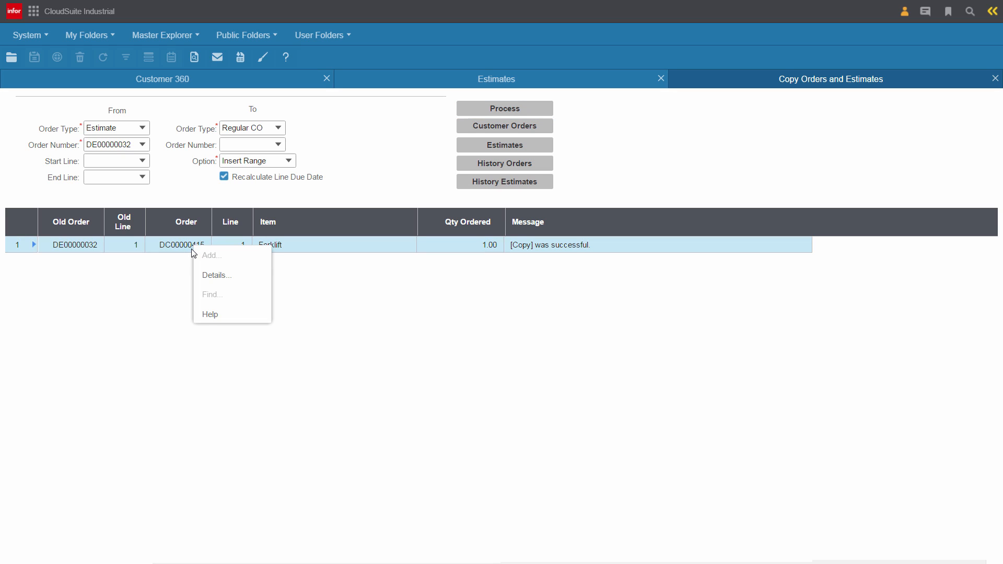
# - Set the Forklift line of order DC00000415 due on February 21, 2017 via its line details
pyautogui.click(216, 274)
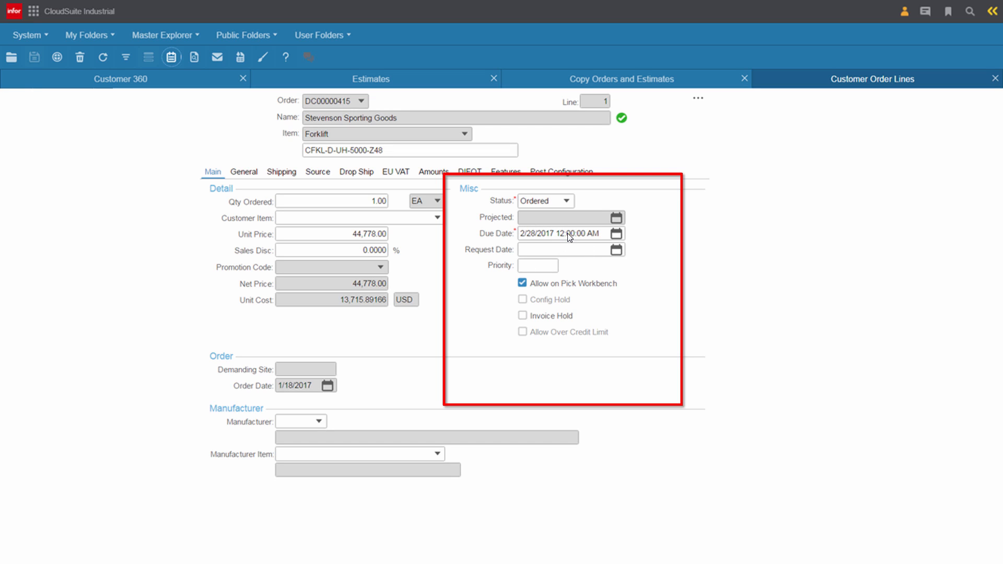
pyautogui.click(616, 233)
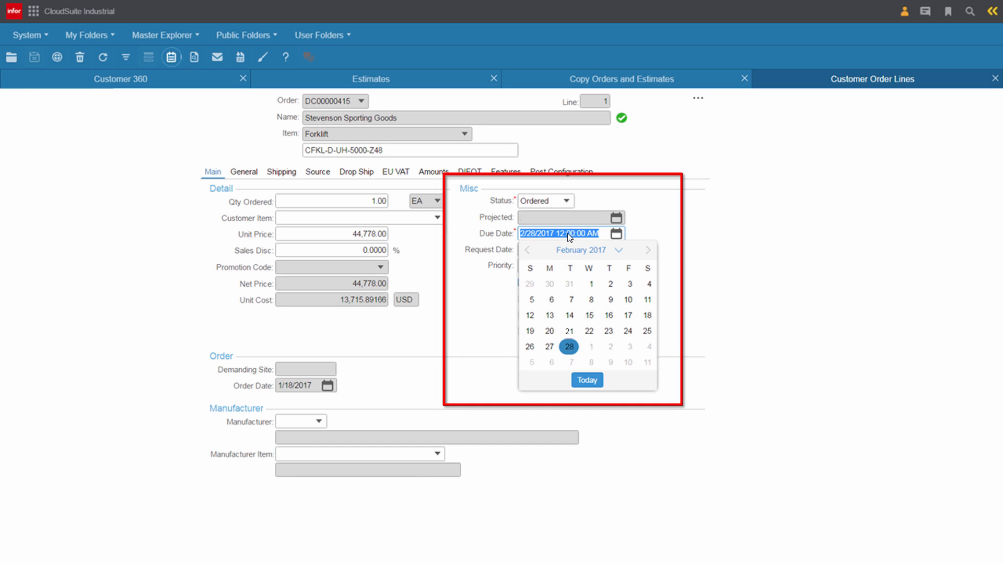
pyautogui.moveTo(575, 338)
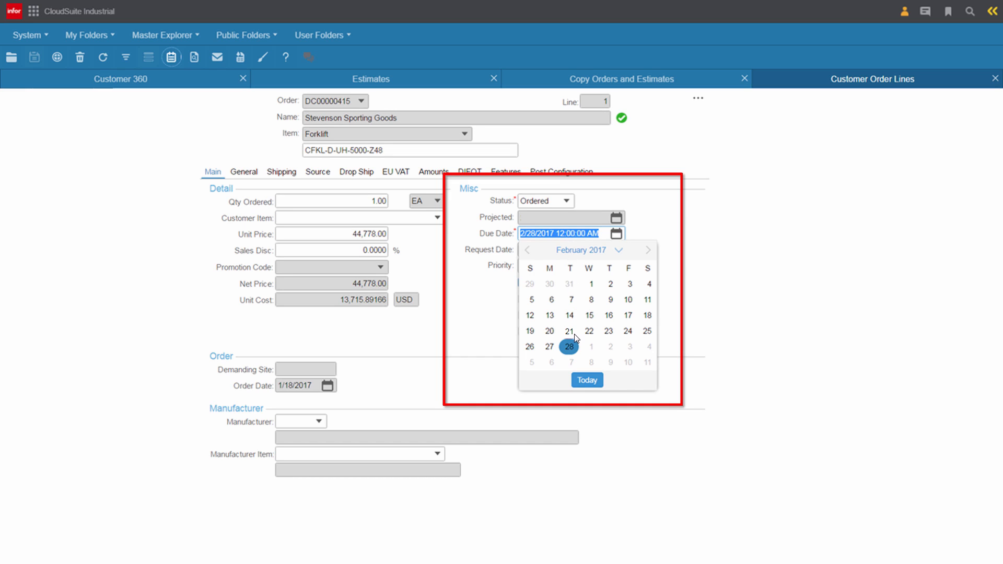
pyautogui.click(568, 331)
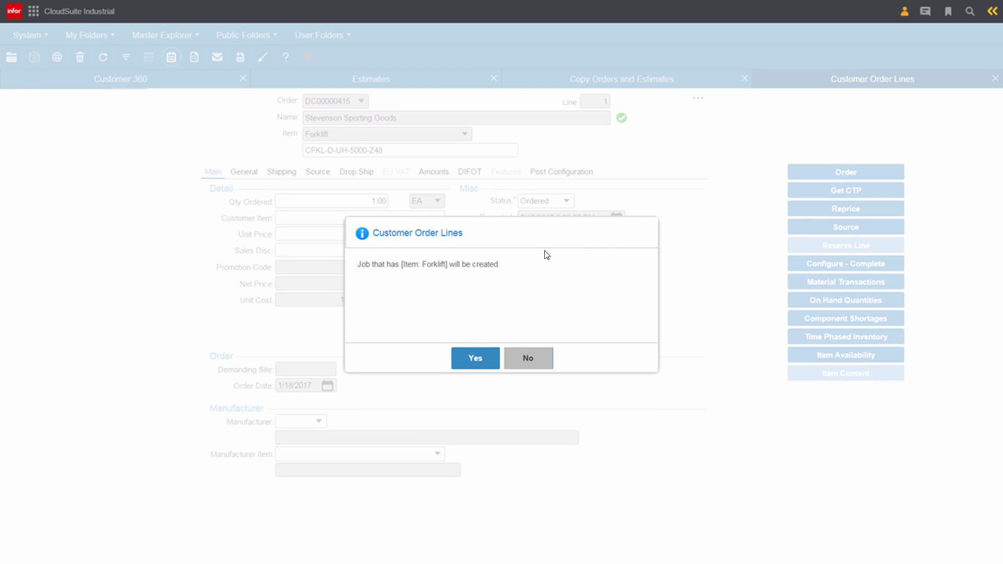
pyautogui.moveTo(480, 382)
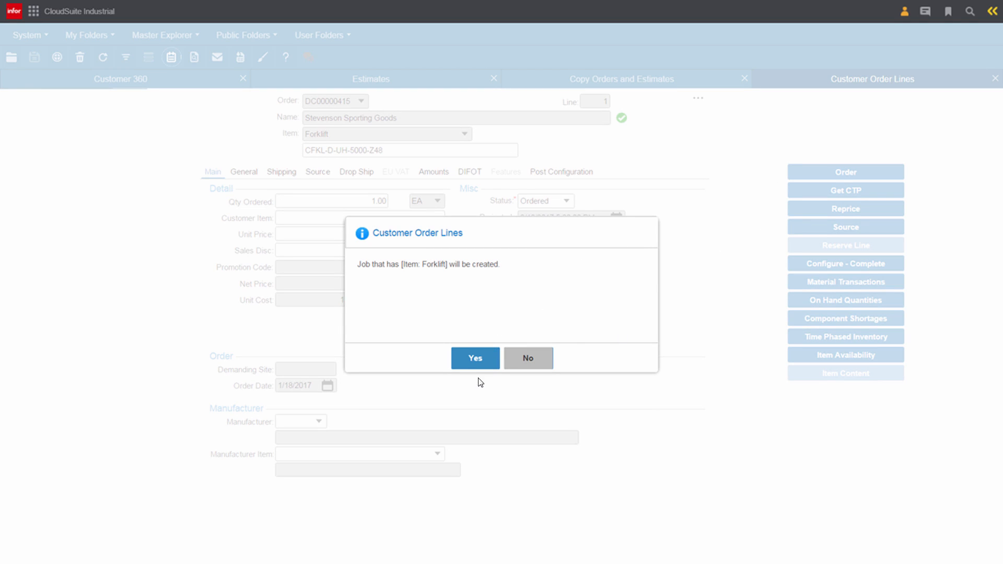
# - Create the Forklift job and accept the CTP-projected due date of 2/24/2017
pyautogui.click(475, 358)
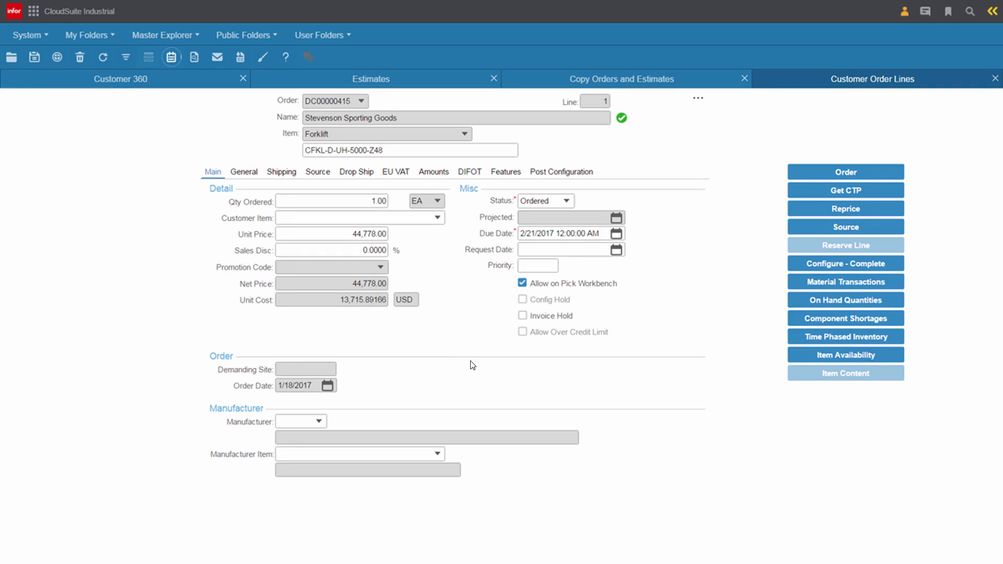
pyautogui.moveTo(824, 187)
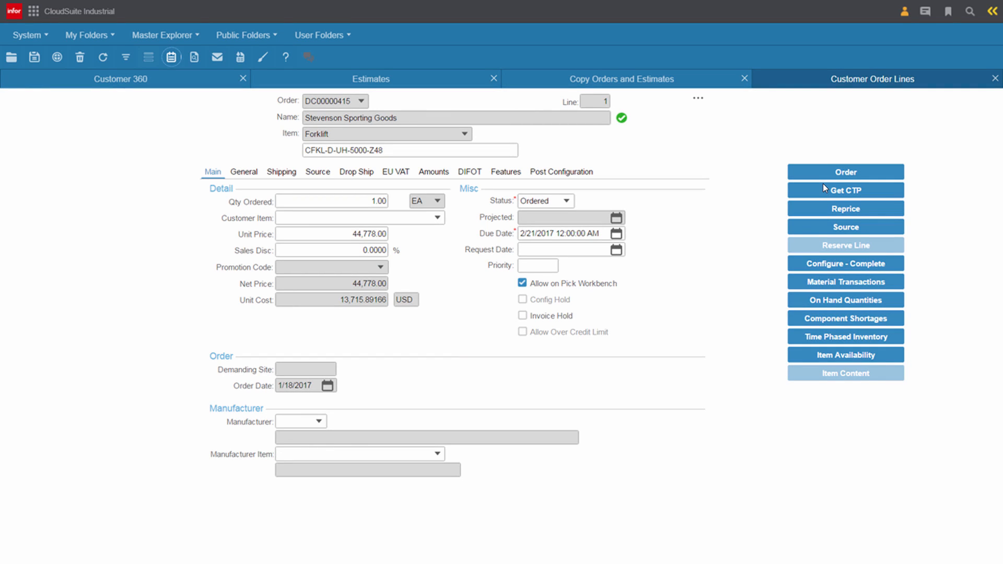
pyautogui.click(844, 190)
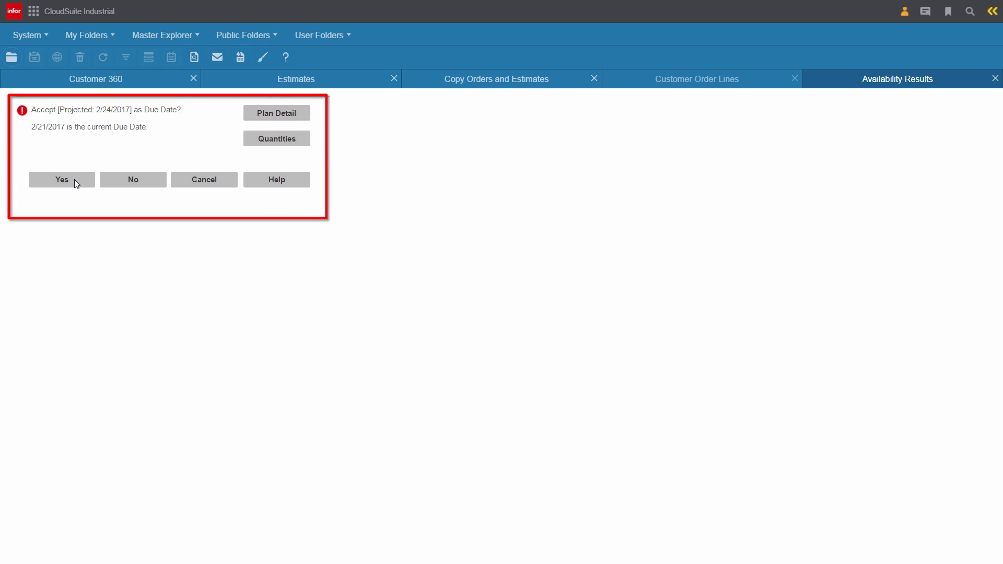
pyautogui.click(61, 178)
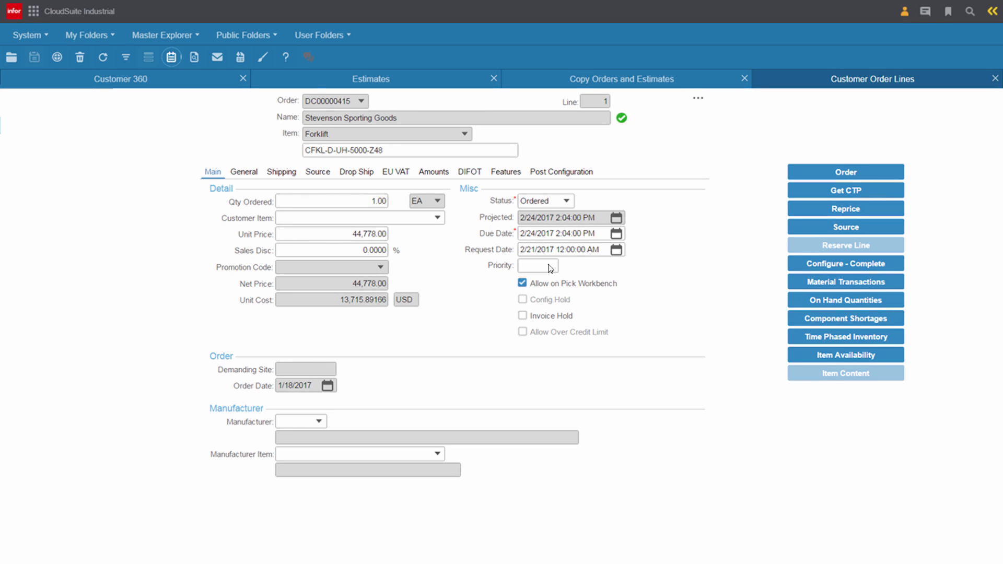
pyautogui.moveTo(503, 256)
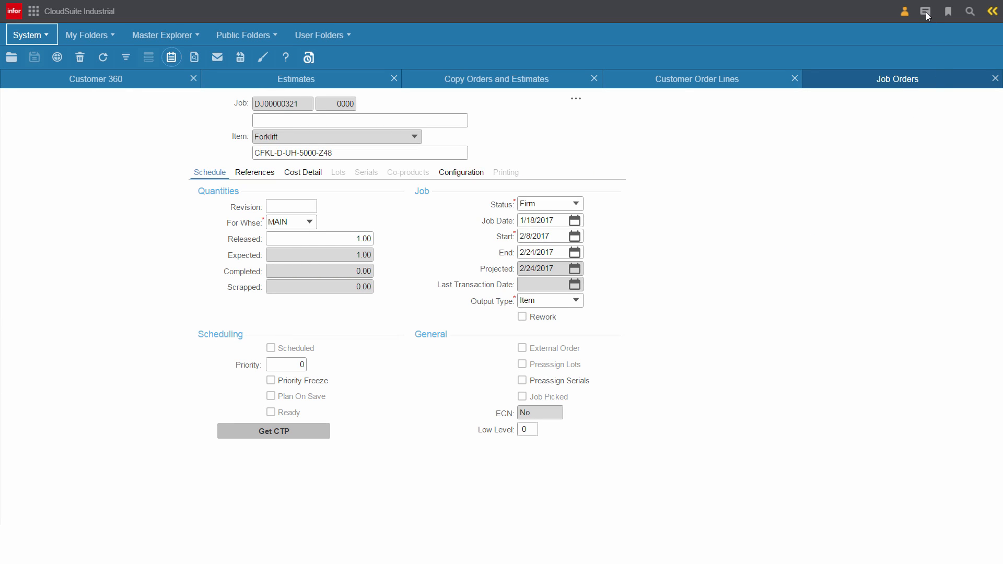
pyautogui.click(924, 10)
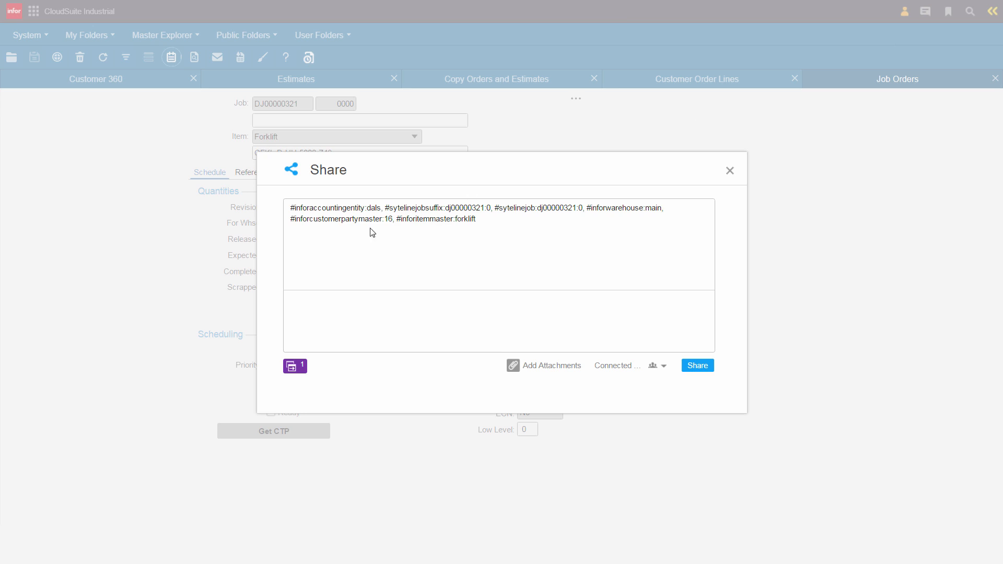
pyautogui.write('@Kirk')
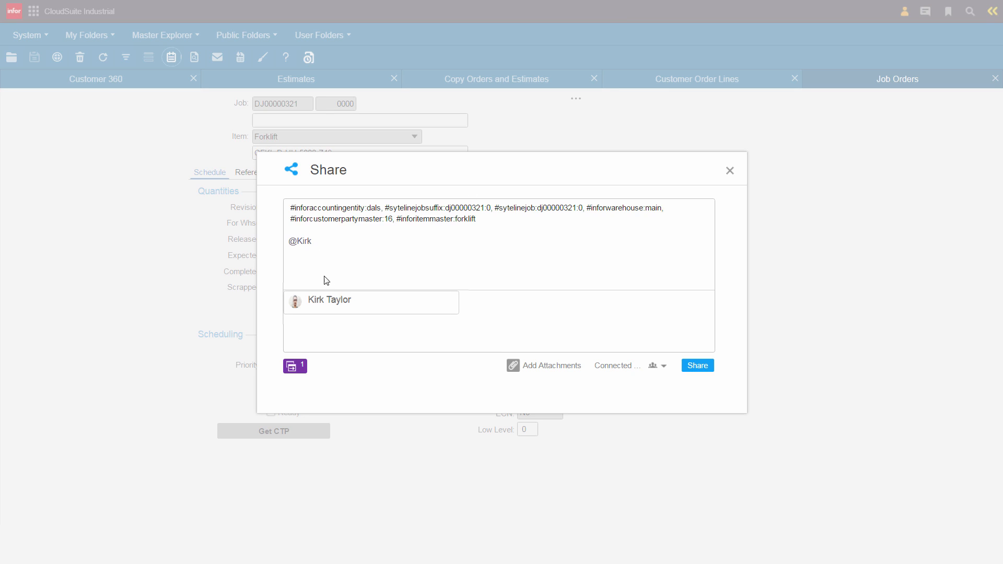
pyautogui.moveTo(343, 309)
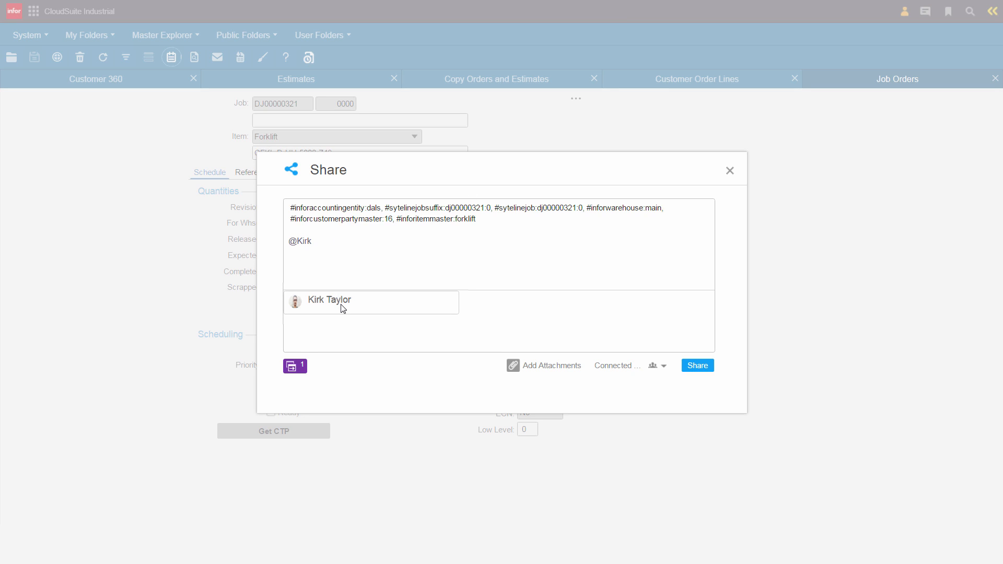
pyautogui.write('Kirk, can we bring this job forward to meet customer request?')
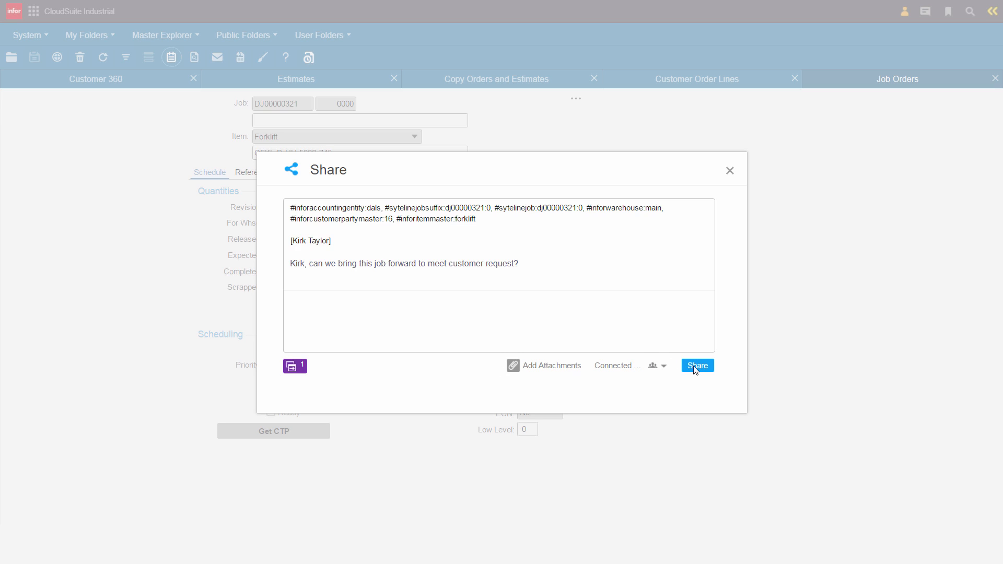
pyautogui.click(696, 366)
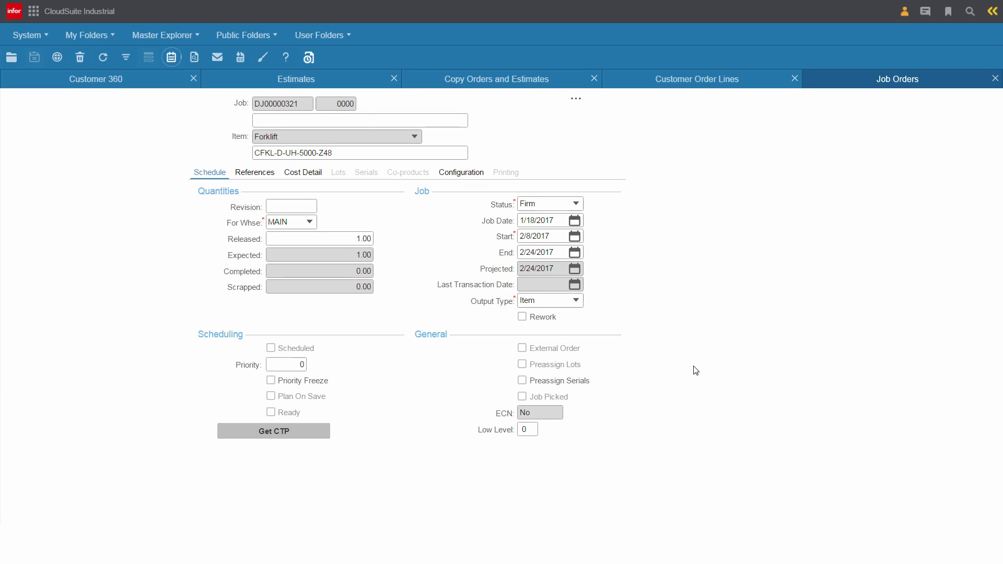
pyautogui.moveTo(776, 276)
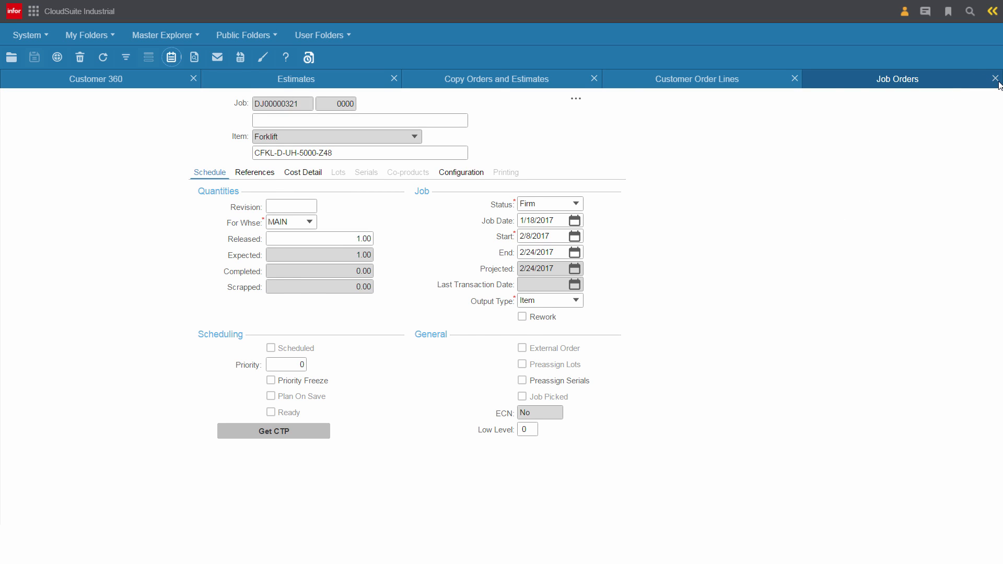
# - Close the job and copy-order forms and list Stevenson Sporting Goods' service incidents
pyautogui.click(996, 78)
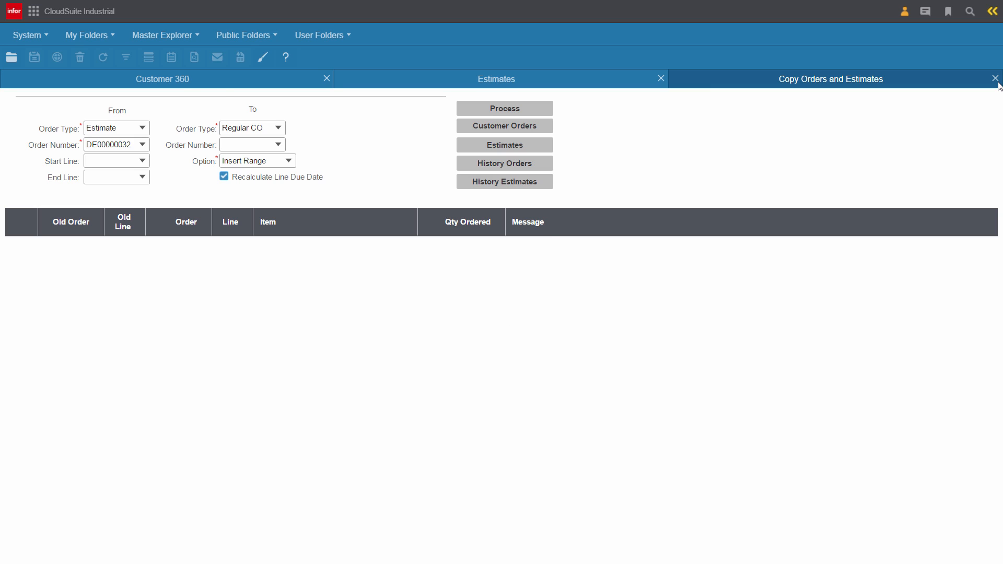
pyautogui.click(995, 79)
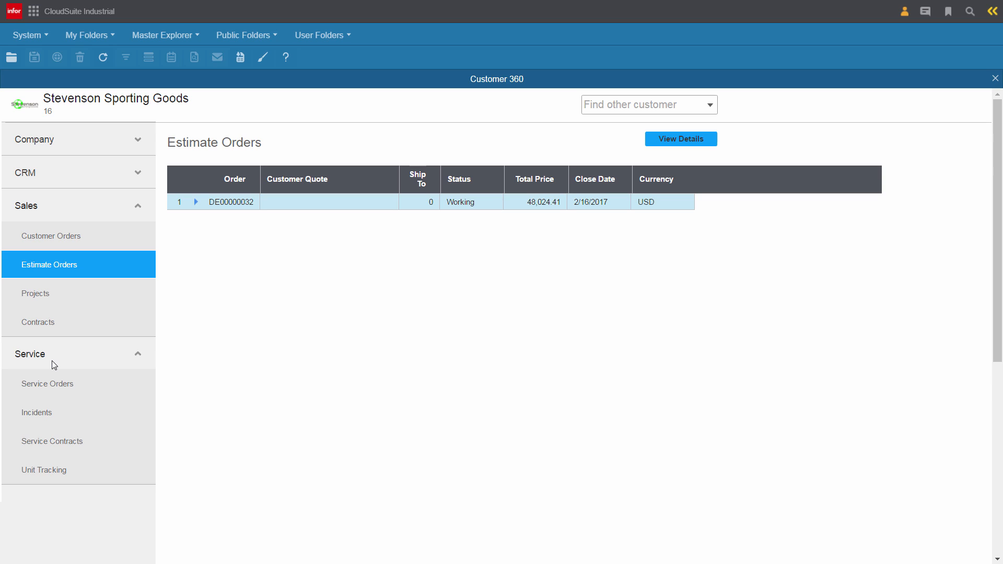
pyautogui.click(36, 413)
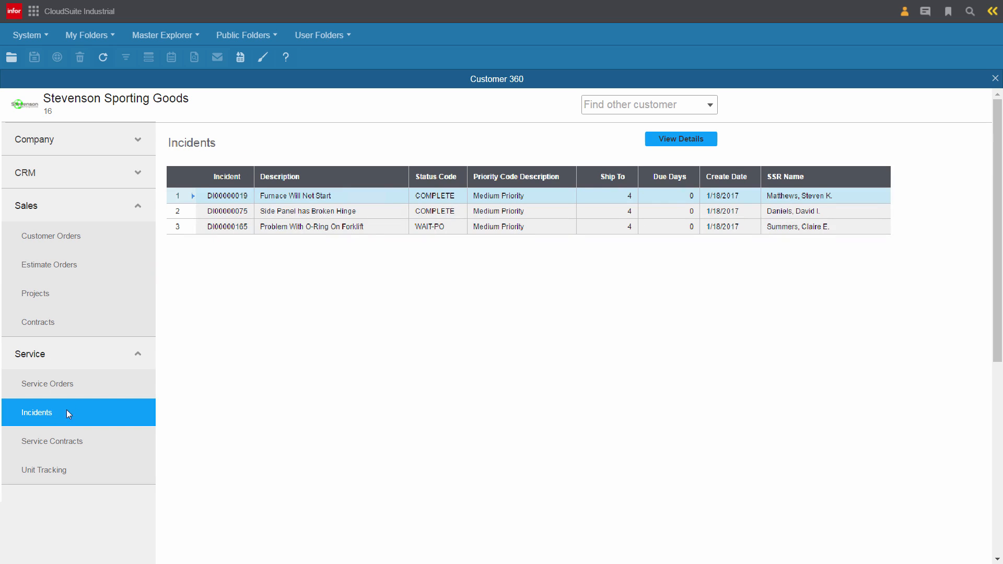
pyautogui.moveTo(372, 233)
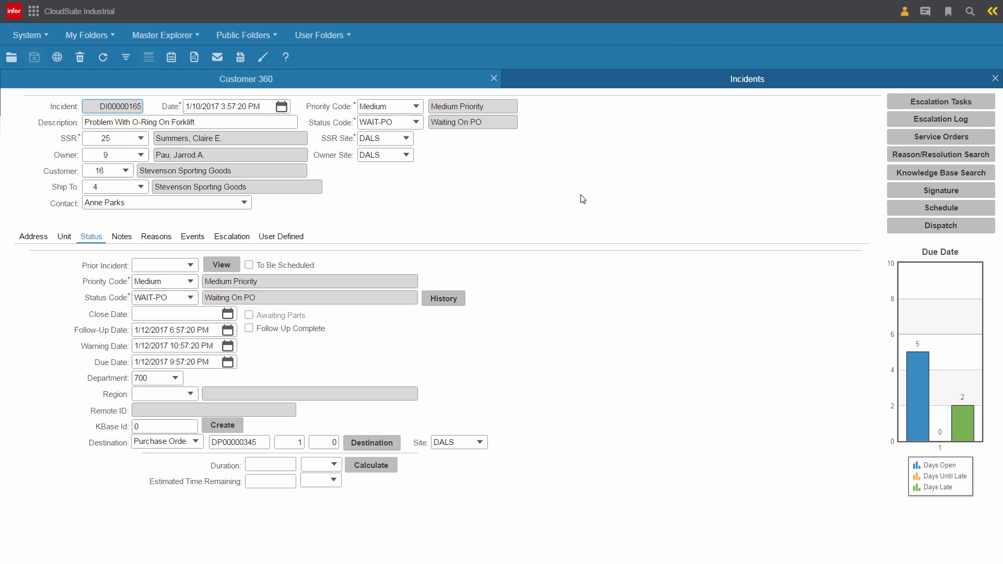
pyautogui.moveTo(115, 295)
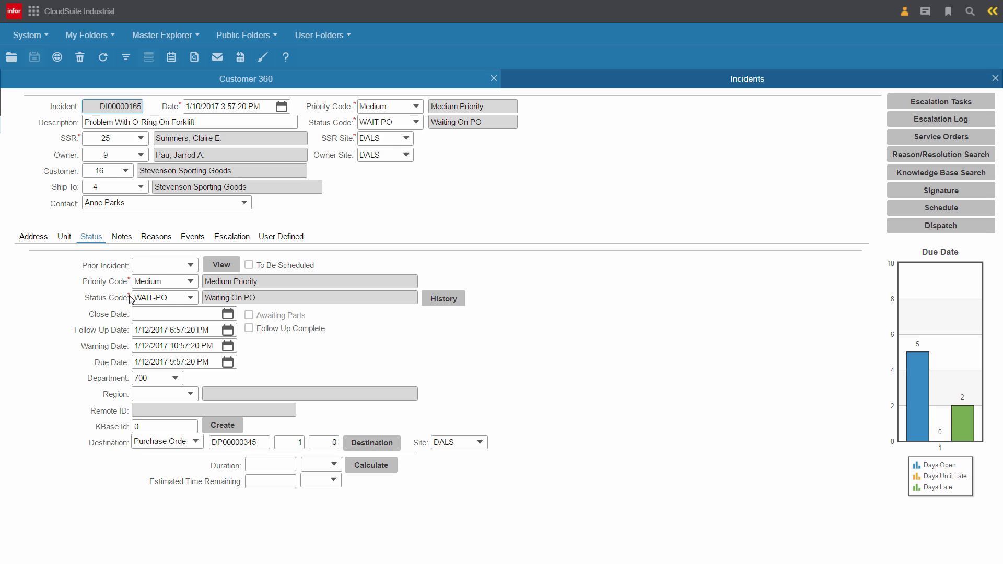
pyautogui.moveTo(377, 443)
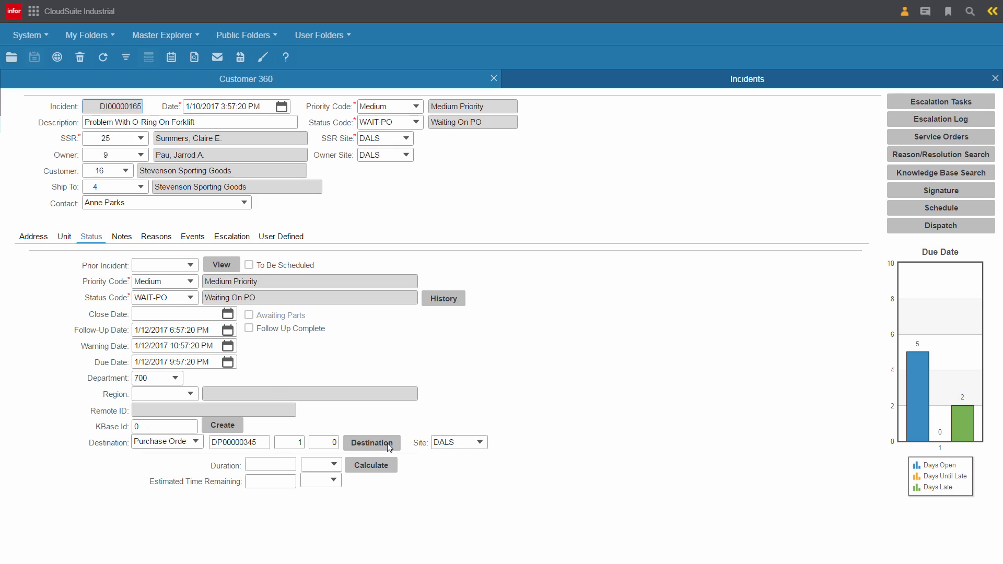
pyautogui.click(372, 443)
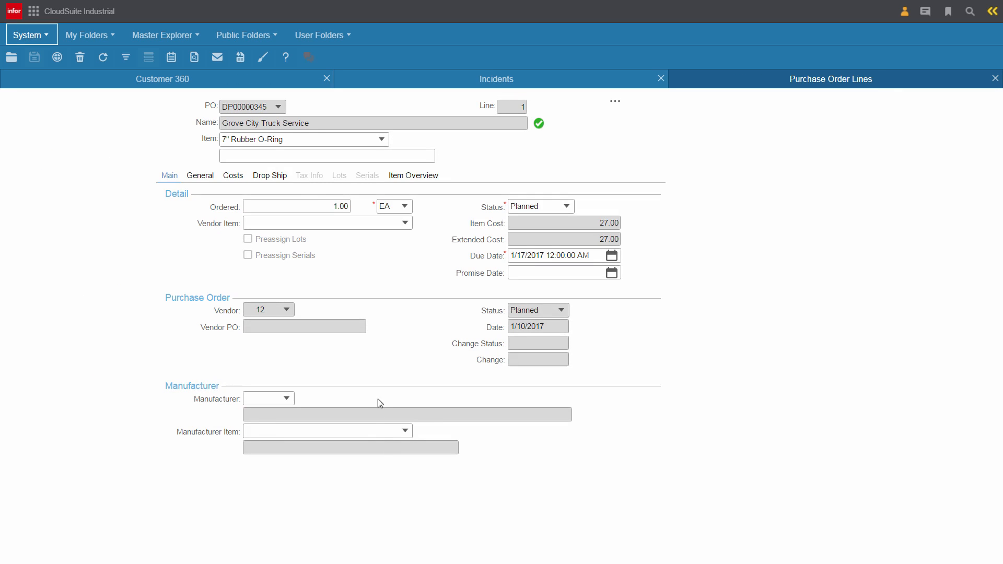
pyautogui.moveTo(249, 134)
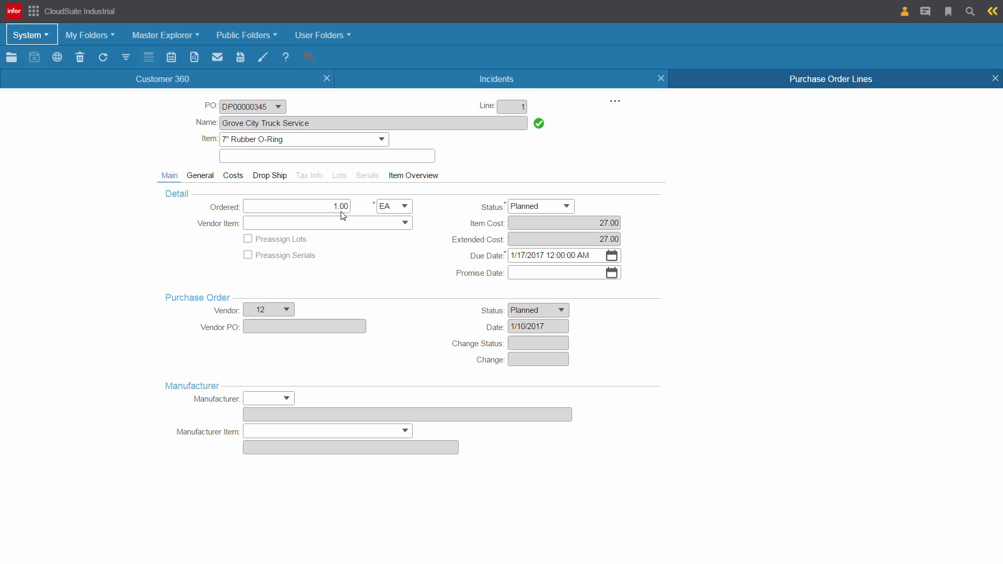
pyautogui.moveTo(630, 237)
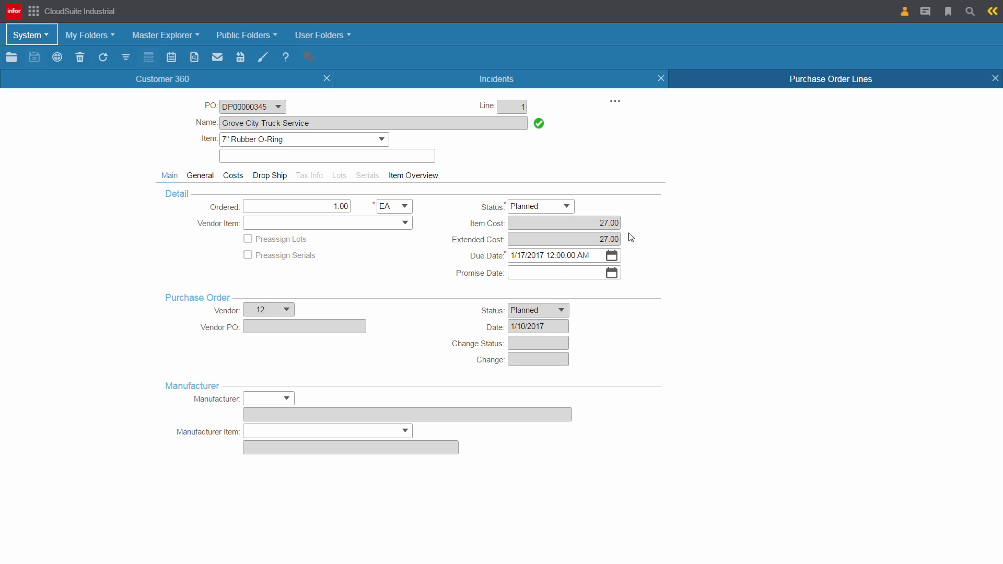
pyautogui.click(924, 11)
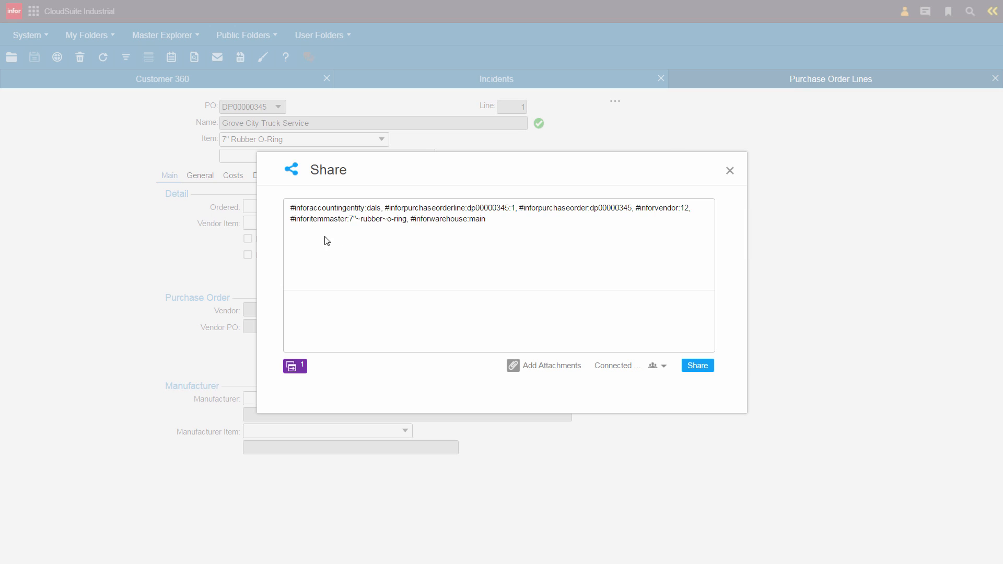
pyautogui.moveTo(289, 249)
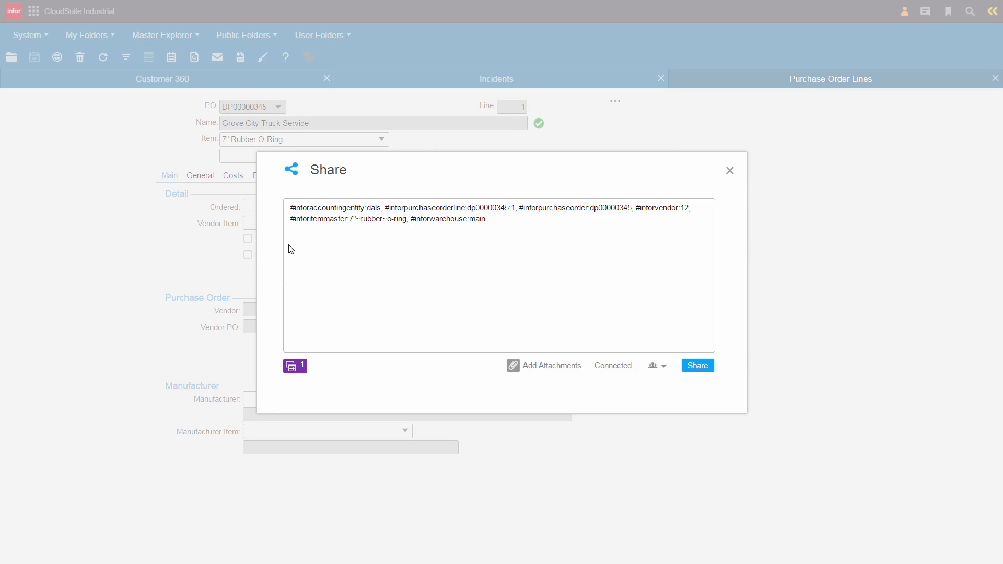
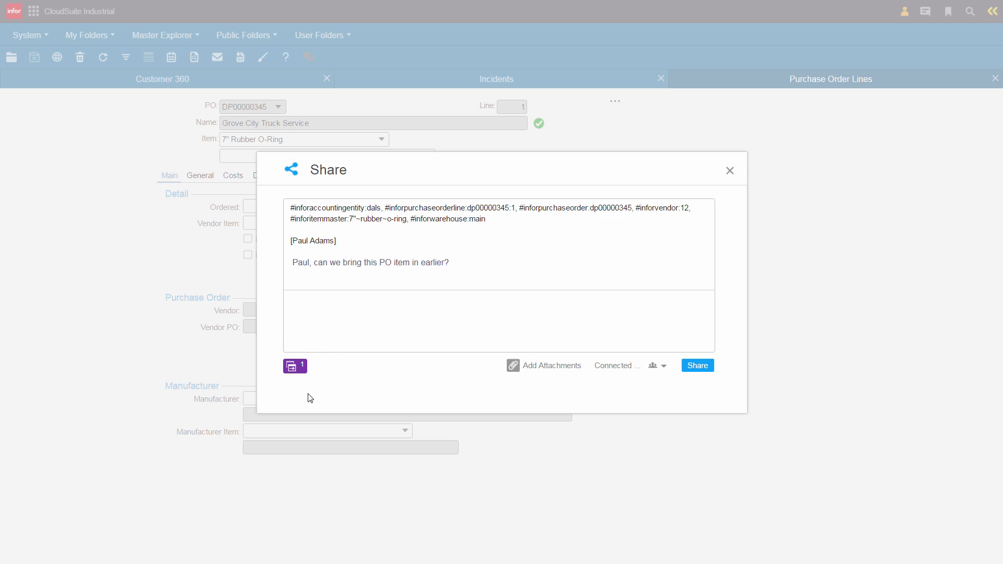
pyautogui.moveTo(283, 357)
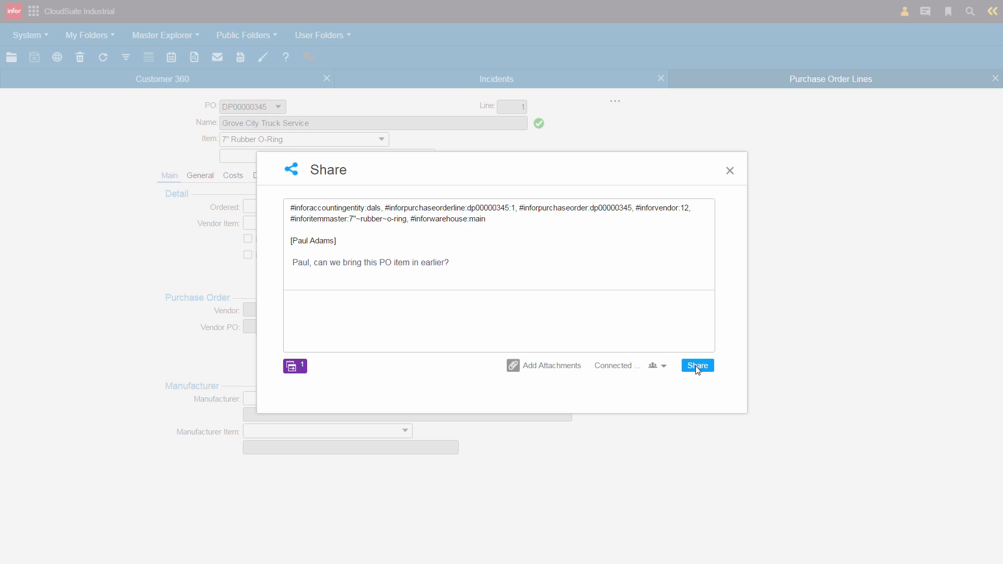
pyautogui.click(697, 365)
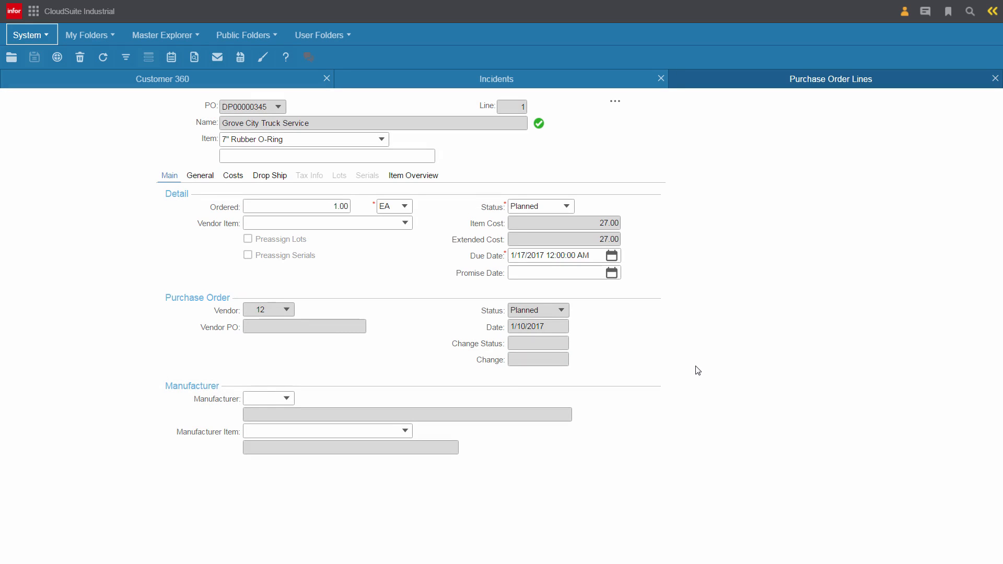
pyautogui.moveTo(720, 353)
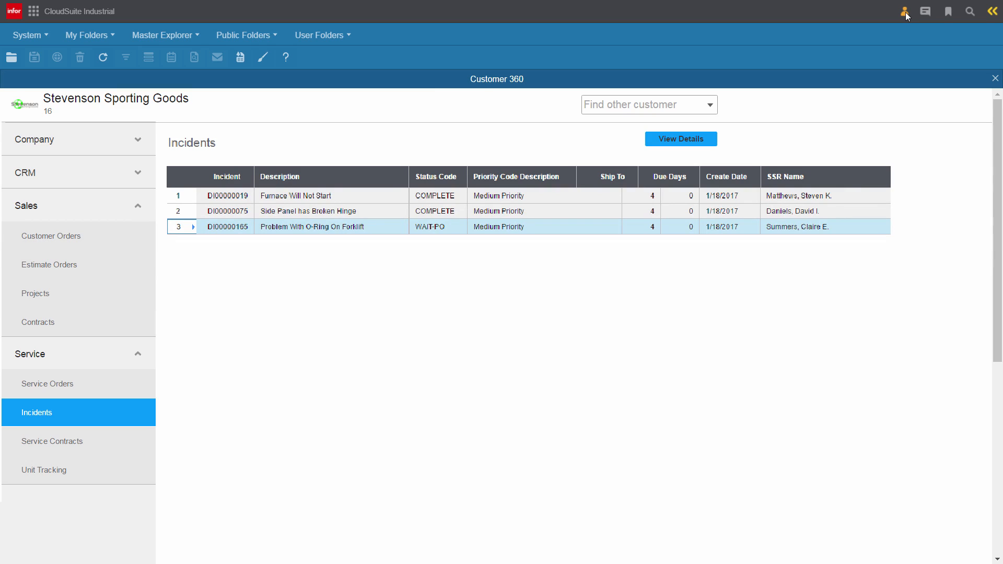
pyautogui.click(905, 11)
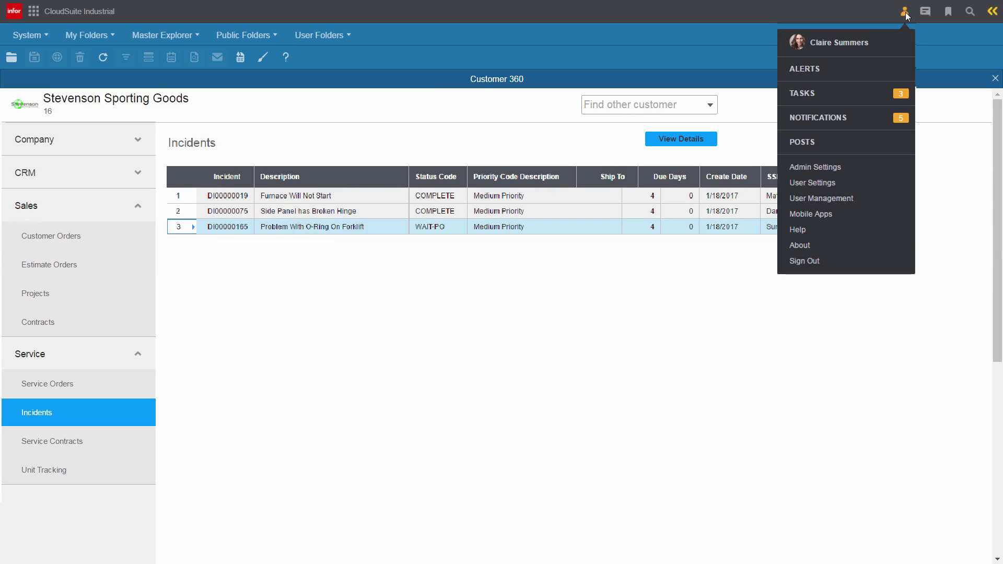
pyautogui.moveTo(833, 137)
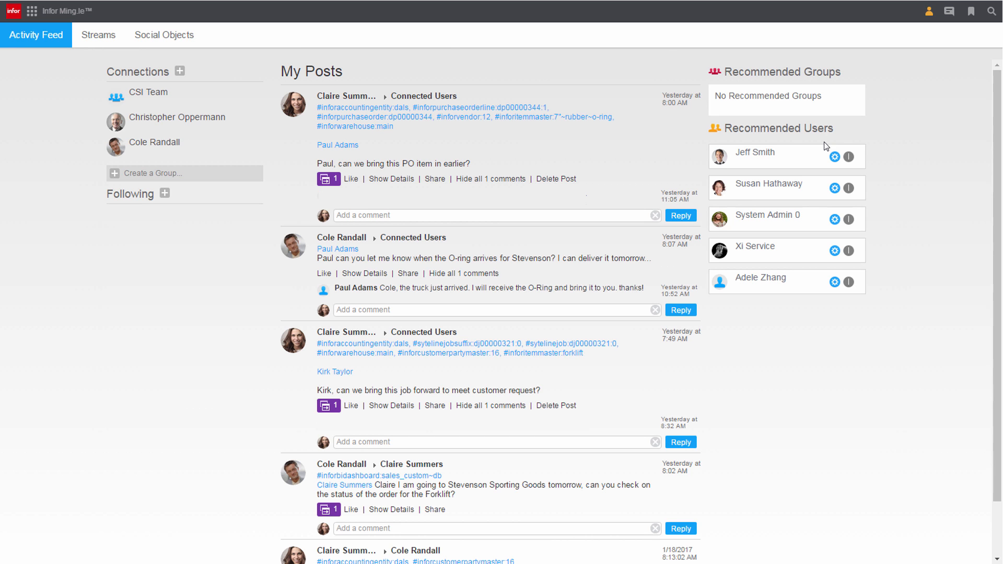
pyautogui.moveTo(320, 238)
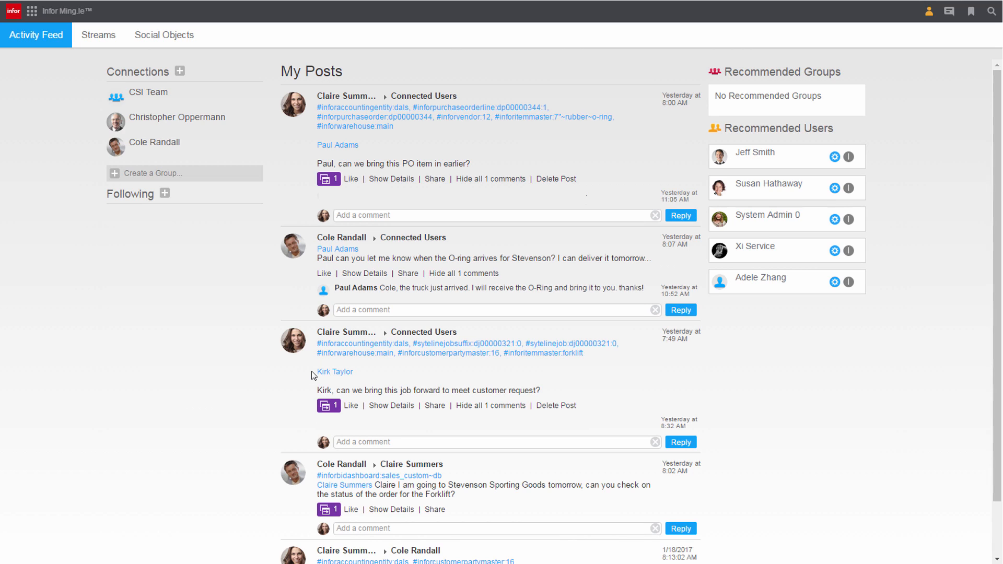
pyautogui.moveTo(341, 463)
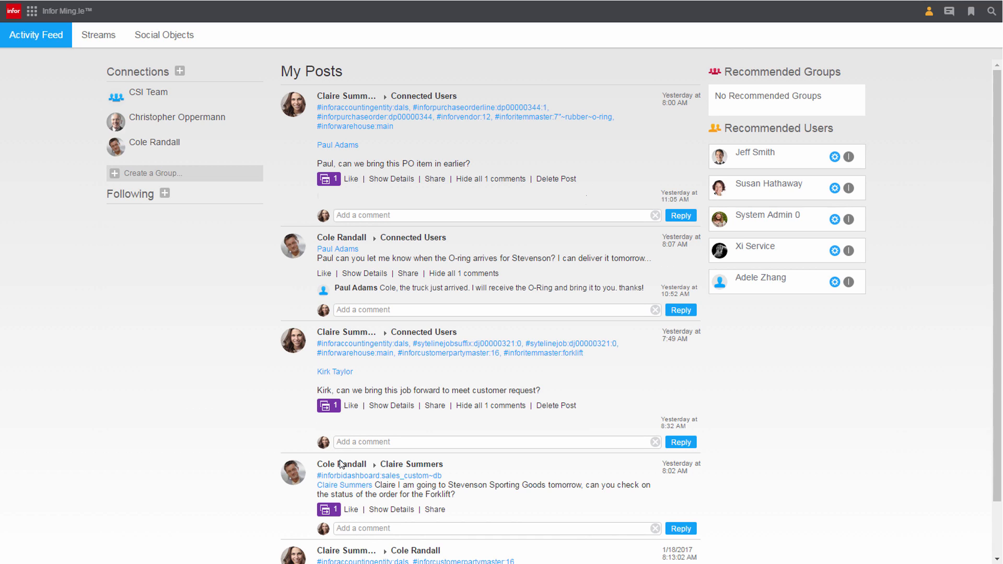